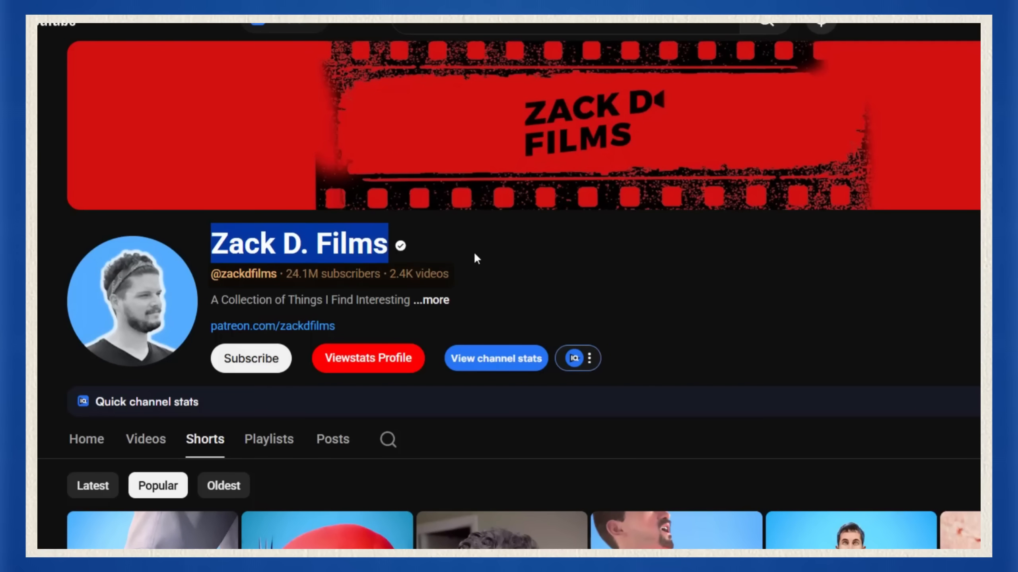
Scroll down through the Zack D. Films YouTube channel page.
{"action": "scroll", "scroll_direction": "down", "scroll_amount": 3}
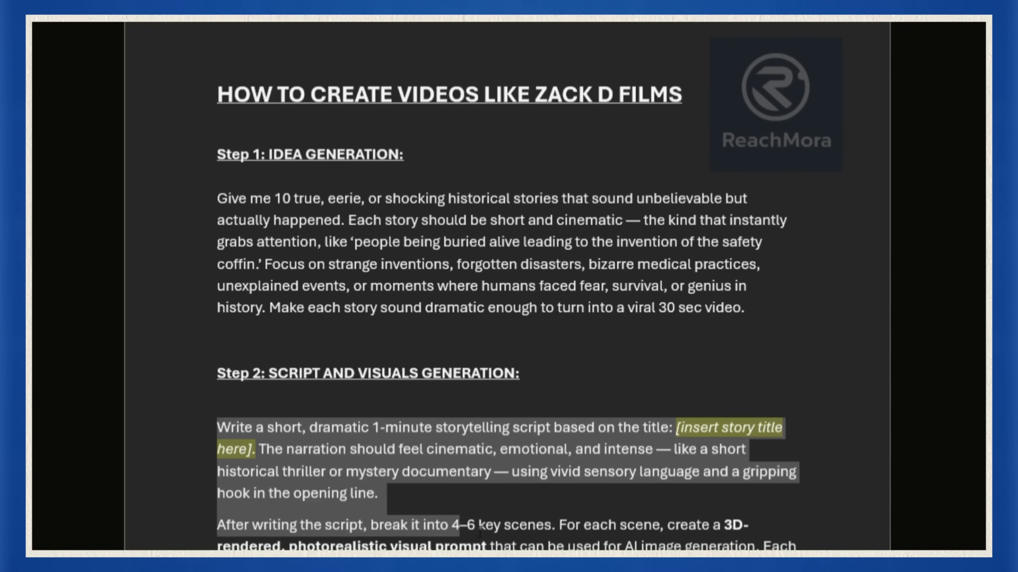
Scroll down through the grid of popular Zack D. Films Shorts.
{"action": "scroll", "scroll_direction": "down", "scroll_amount": 3}
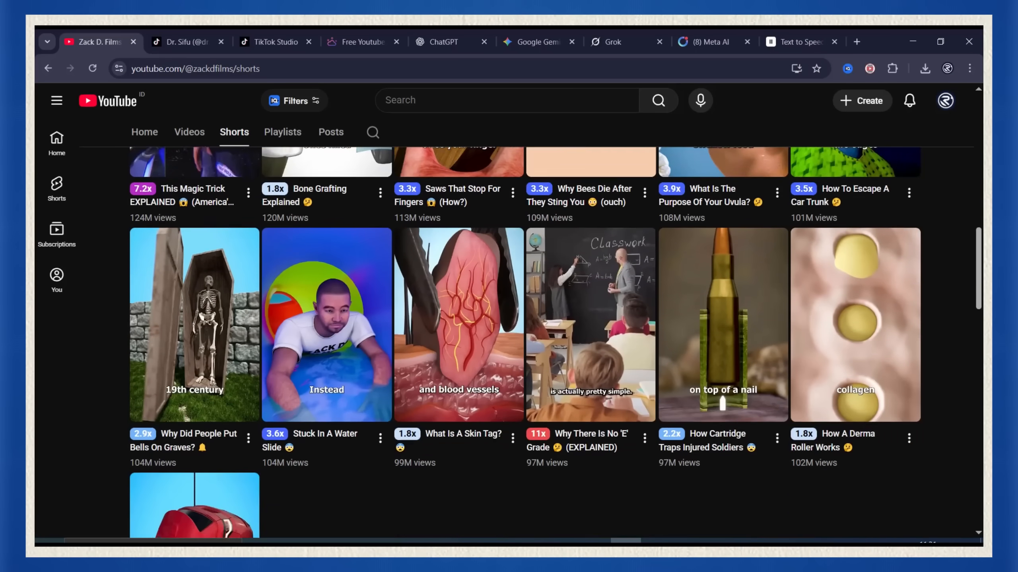
{"action": "scroll", "scroll_direction": "down", "scroll_amount": 3}
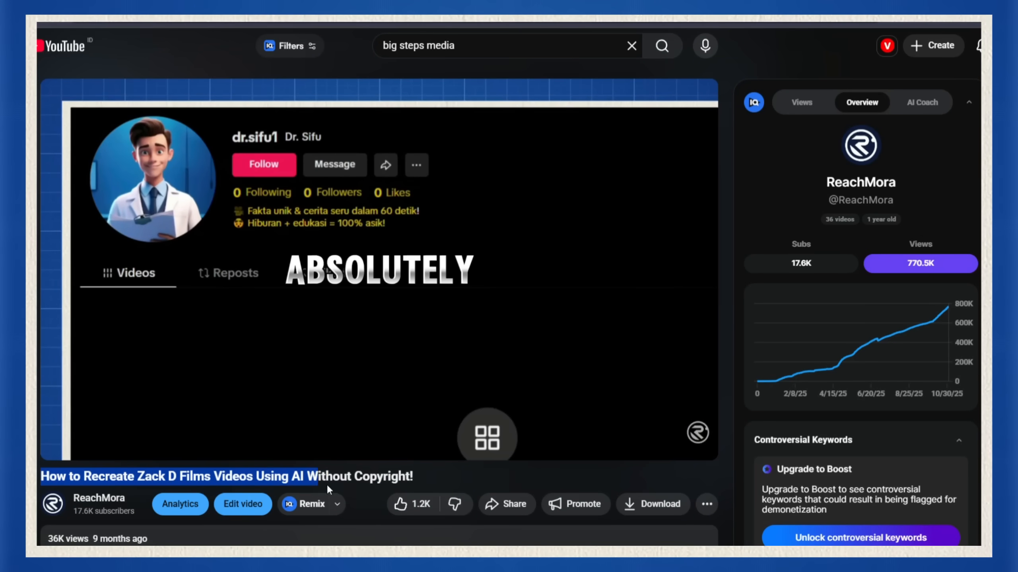
Check TikTok Studio follower analytics (125K followers) and scroll the profile's Videos grid.
{"action": "left_click", "coordinate": [272, 41]}
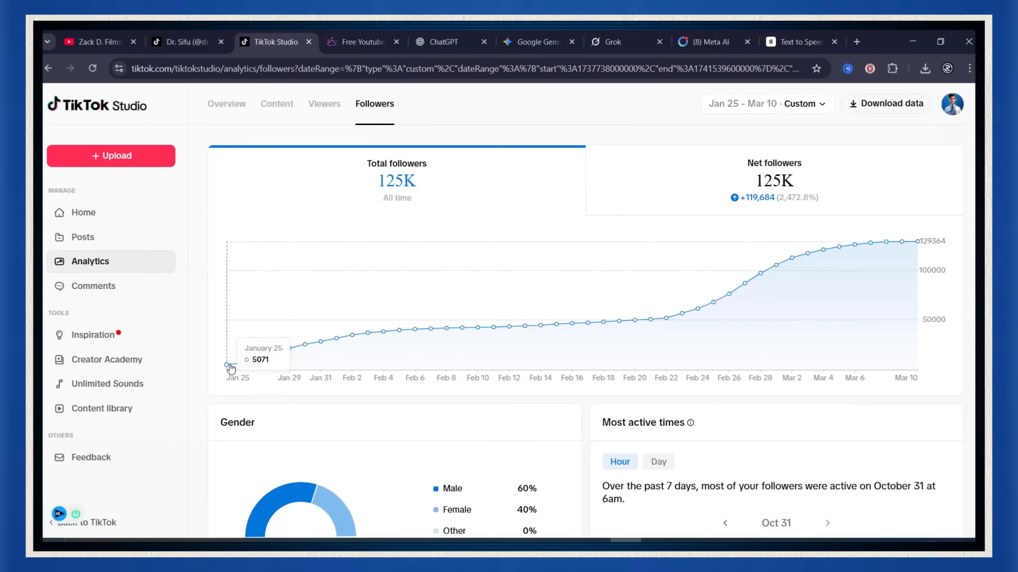
{"action": "mouse_move", "coordinate": [901, 249]}
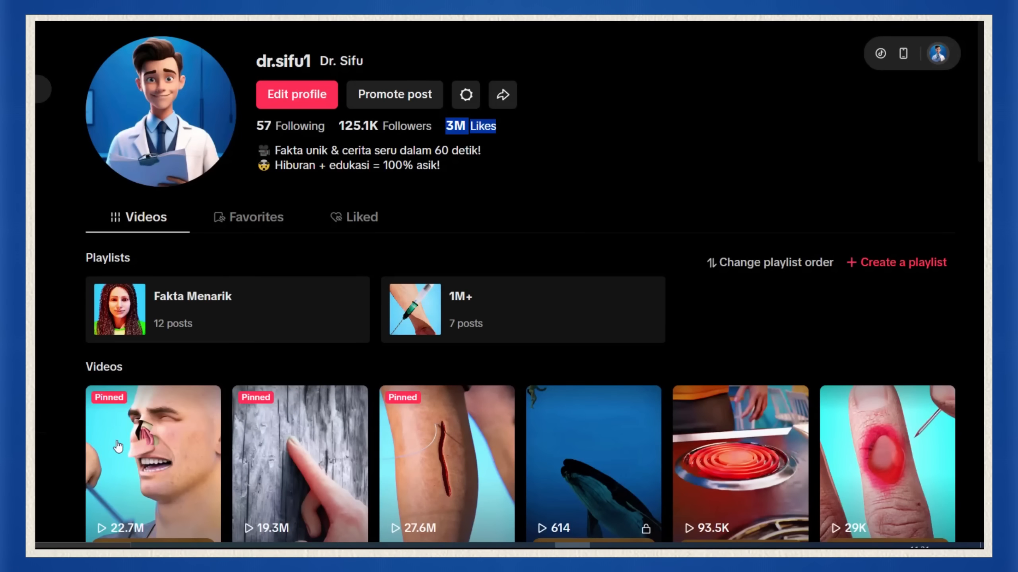
{"action": "scroll", "scroll_direction": "down", "scroll_amount": 3}
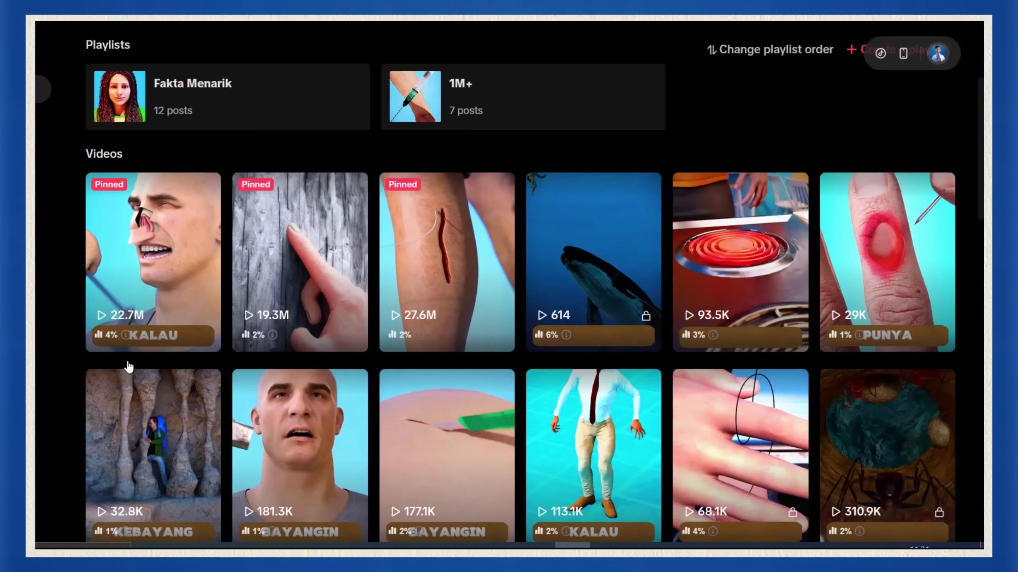
{"action": "scroll", "scroll_direction": "down", "scroll_amount": 3}
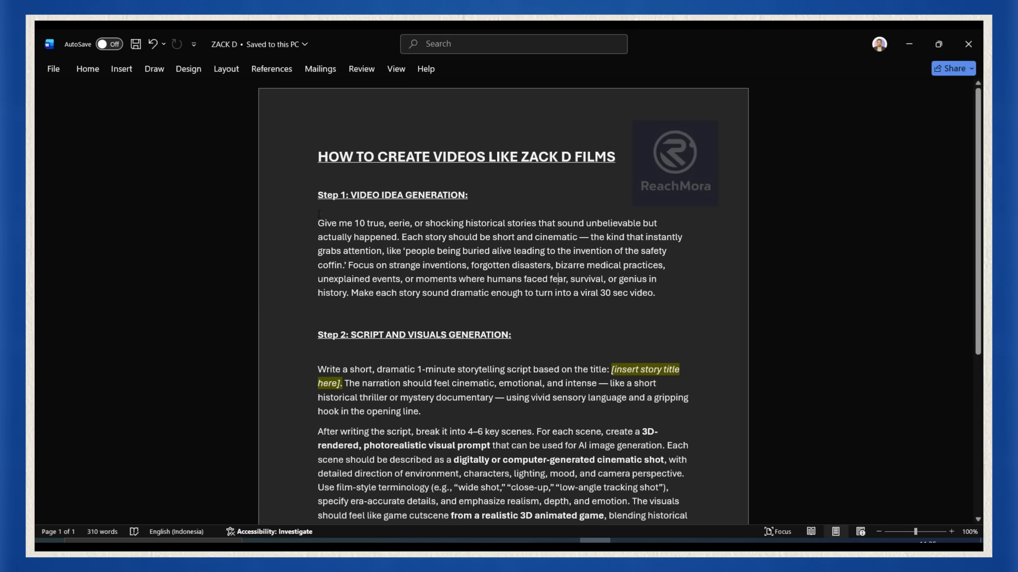
Select the Step 1 idea-generation prompt paragraph in the ZACK D document.
{"action": "left_click_drag", "start_coordinate": [318, 223], "coordinate": [654, 292]}
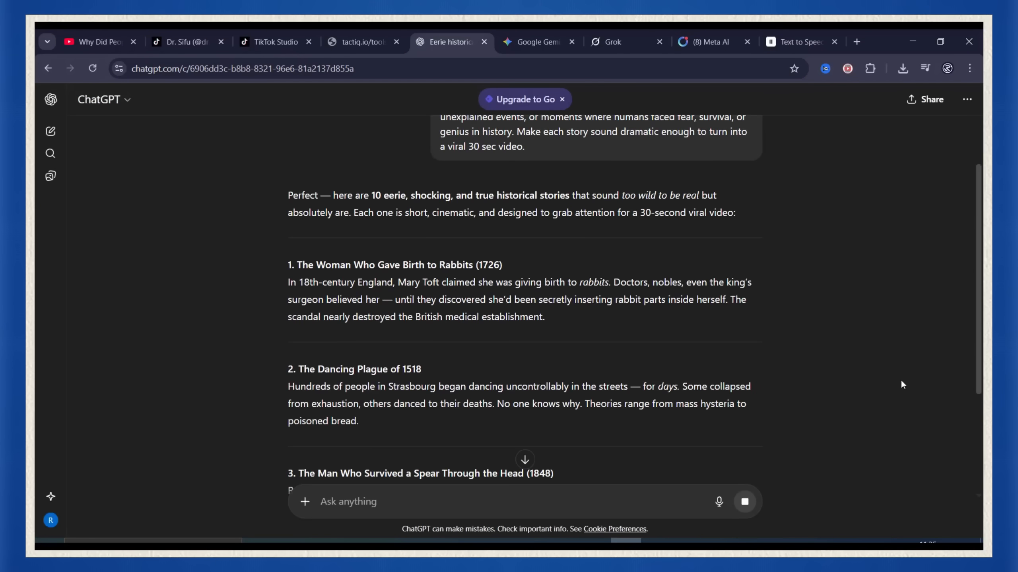
Send ChatGPT the script prompt for 'The Man Who Fell From Space and Lived (1960)'.
{"action": "scroll", "scroll_direction": "down", "scroll_amount": 3}
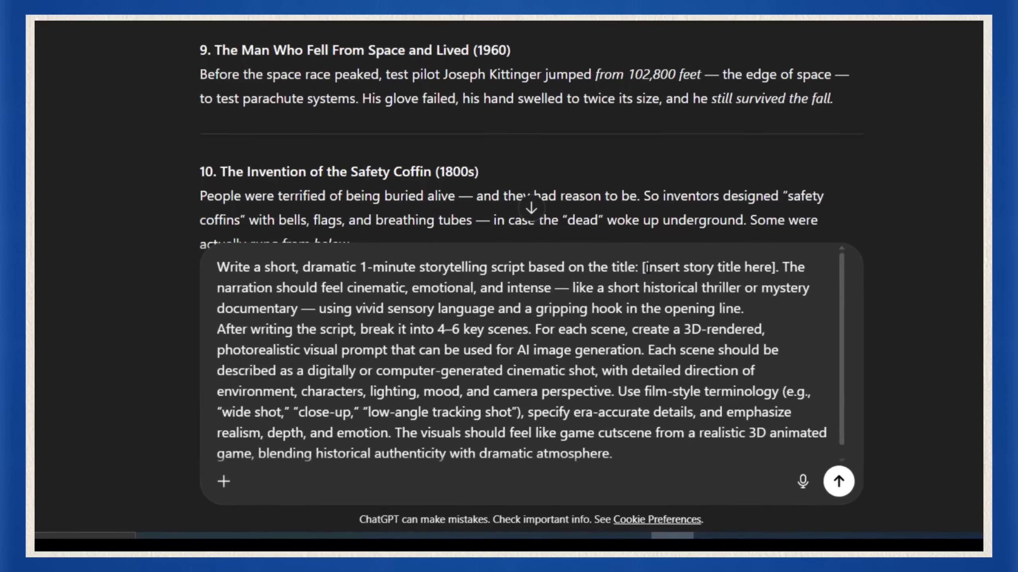
{"action": "type", "text": "The Man Who Fell From Space and Lived (1960)"}
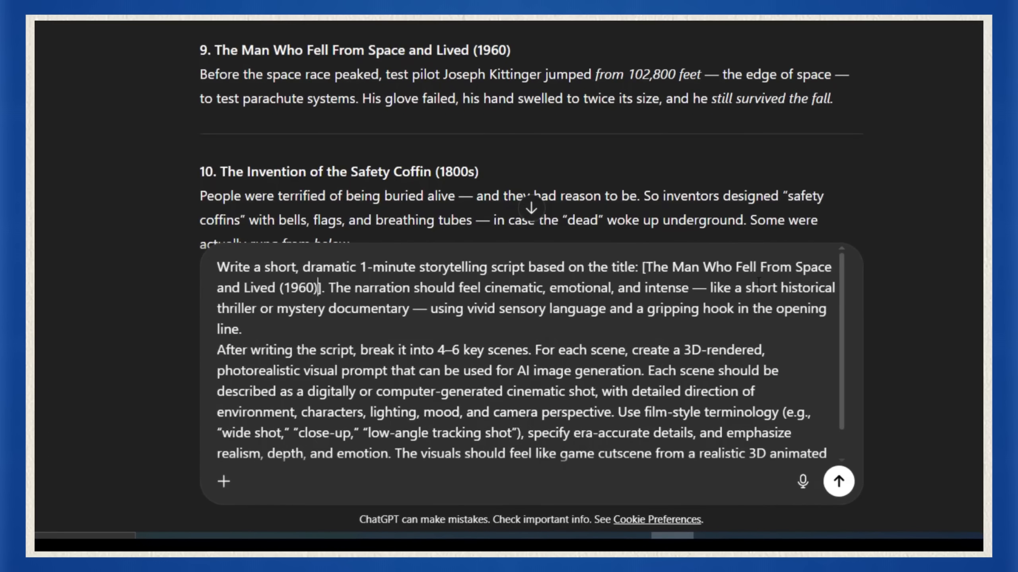
{"action": "left_click", "coordinate": [838, 481]}
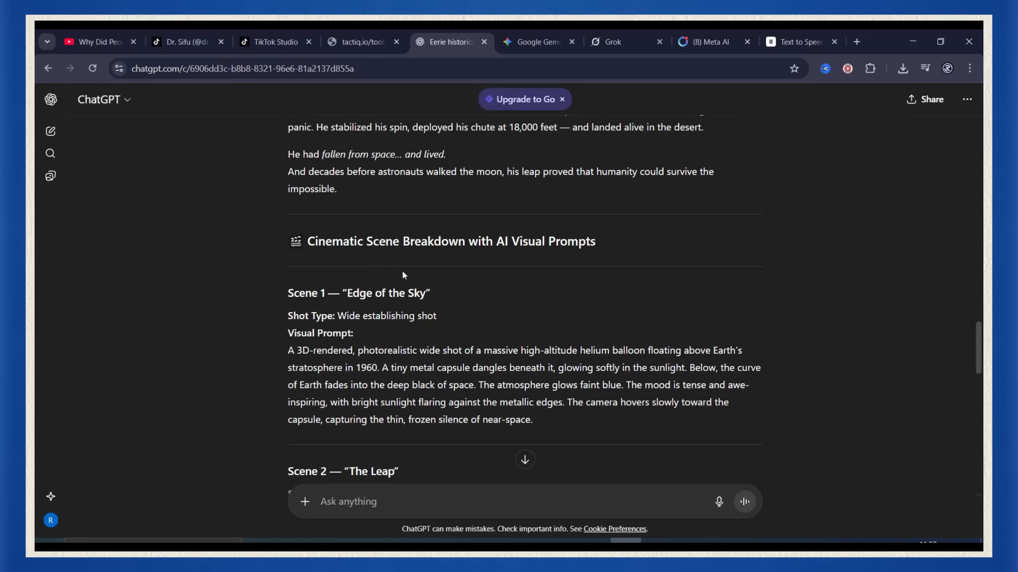
{"action": "left_click", "coordinate": [98, 41]}
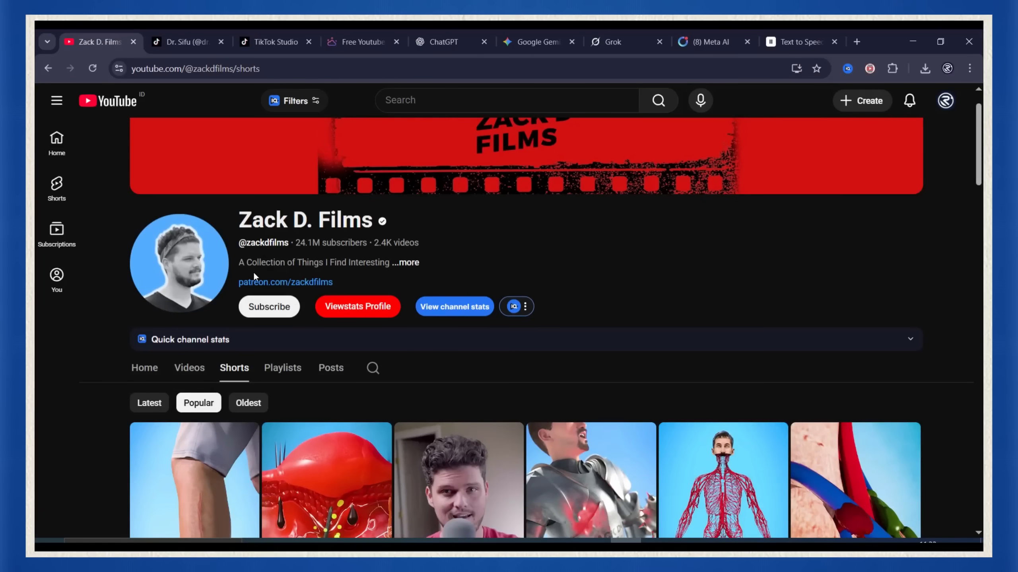
Open the 'Why Did People Put Bells On Graves?' Short and copy its share link.
{"action": "scroll", "scroll_direction": "down", "scroll_amount": 3}
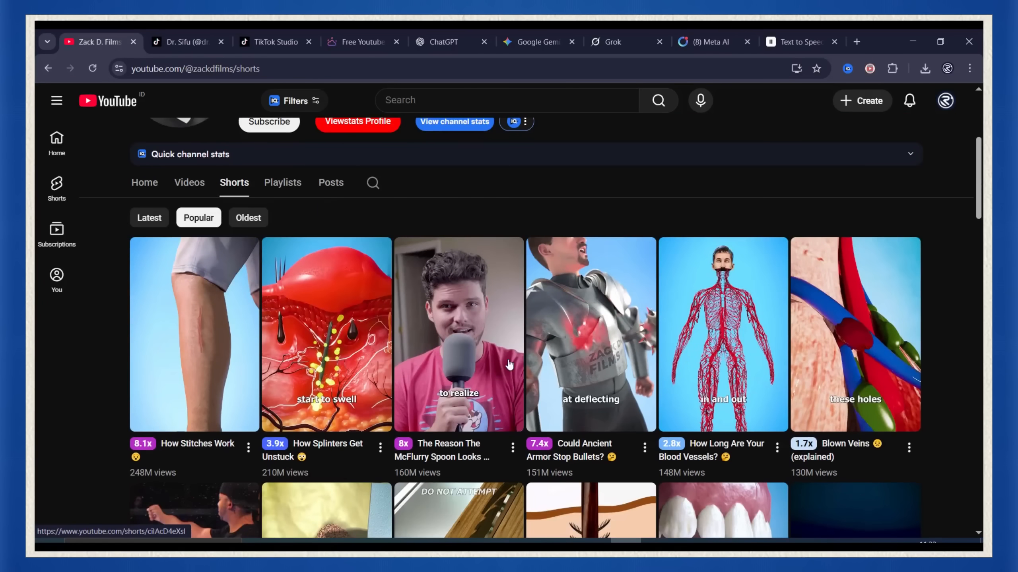
{"action": "scroll", "scroll_direction": "down", "scroll_amount": 3}
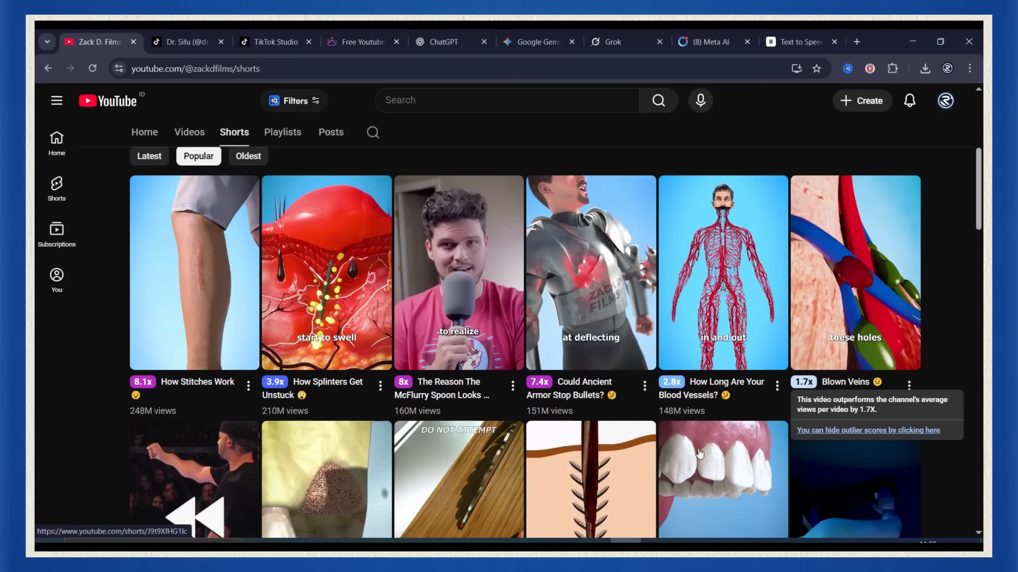
{"action": "left_click", "coordinate": [459, 271]}
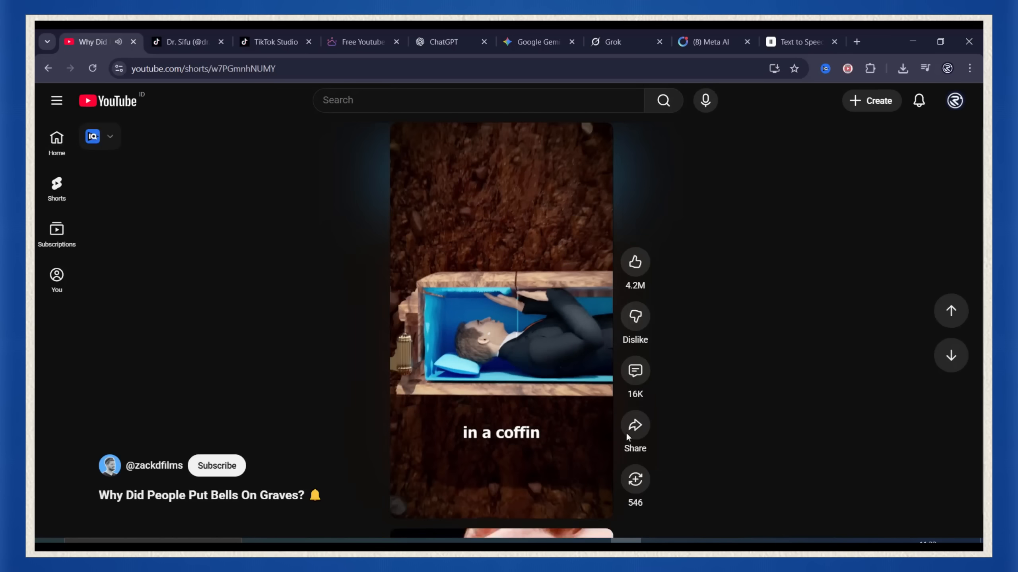
{"action": "left_click", "coordinate": [635, 425]}
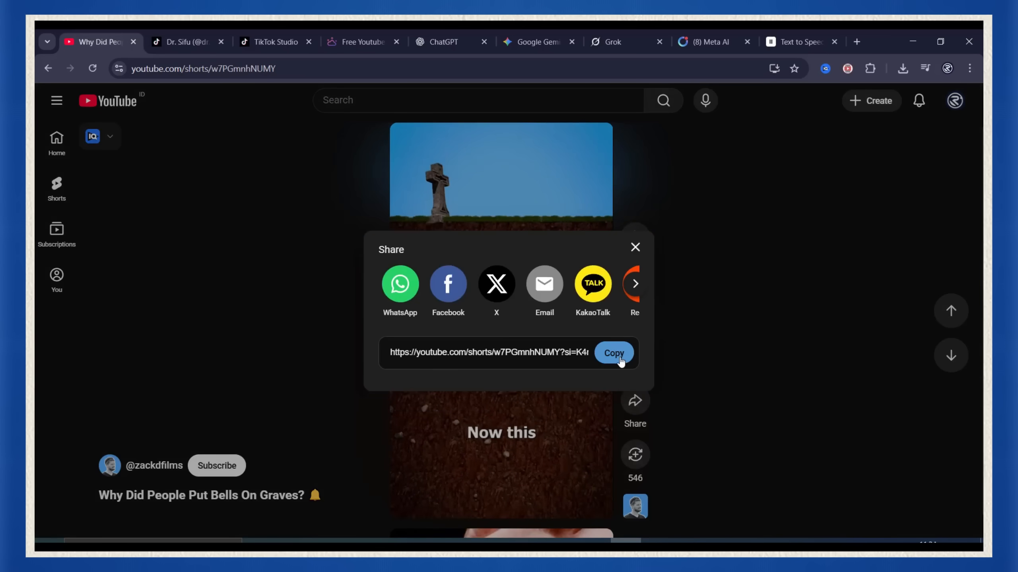
{"action": "left_click", "coordinate": [359, 41]}
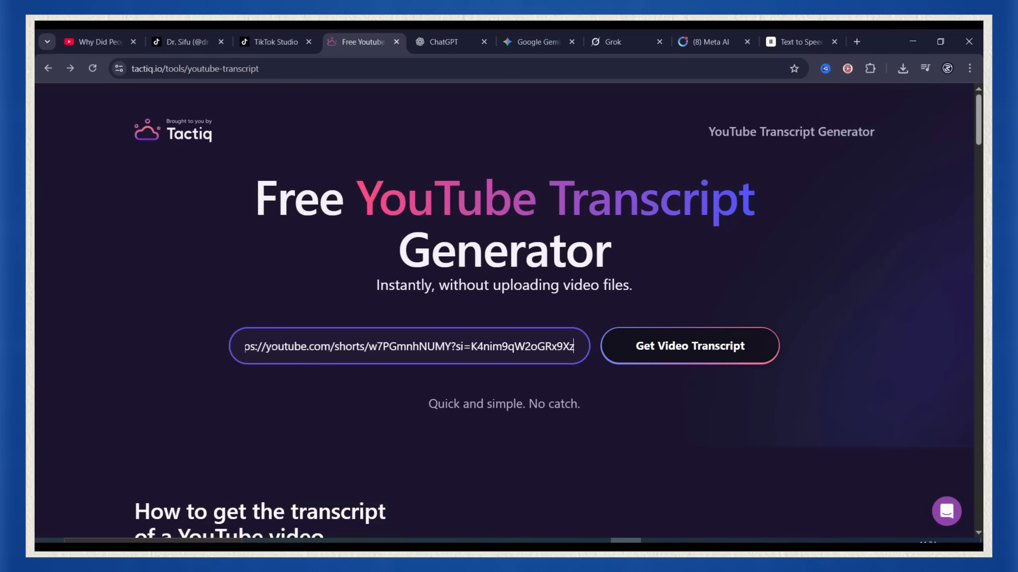
Get the Tactiq transcript for the pasted bells-on-graves Short link.
{"action": "left_click", "coordinate": [689, 346]}
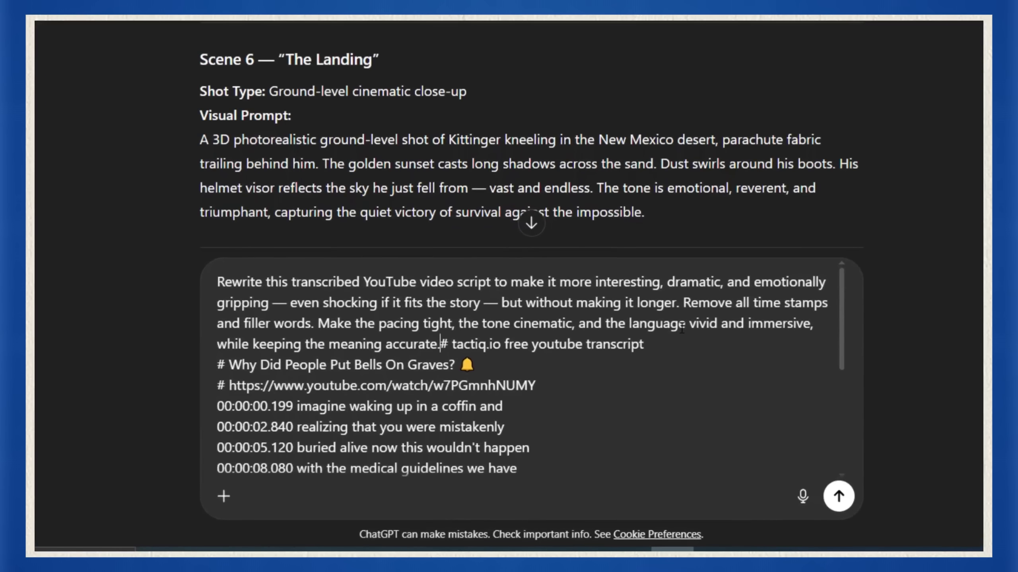
Send the scene-breakdown prompt, then select Scene 1's buried-alive coffin visual prompt.
{"action": "scroll", "scroll_direction": "down", "scroll_amount": 3}
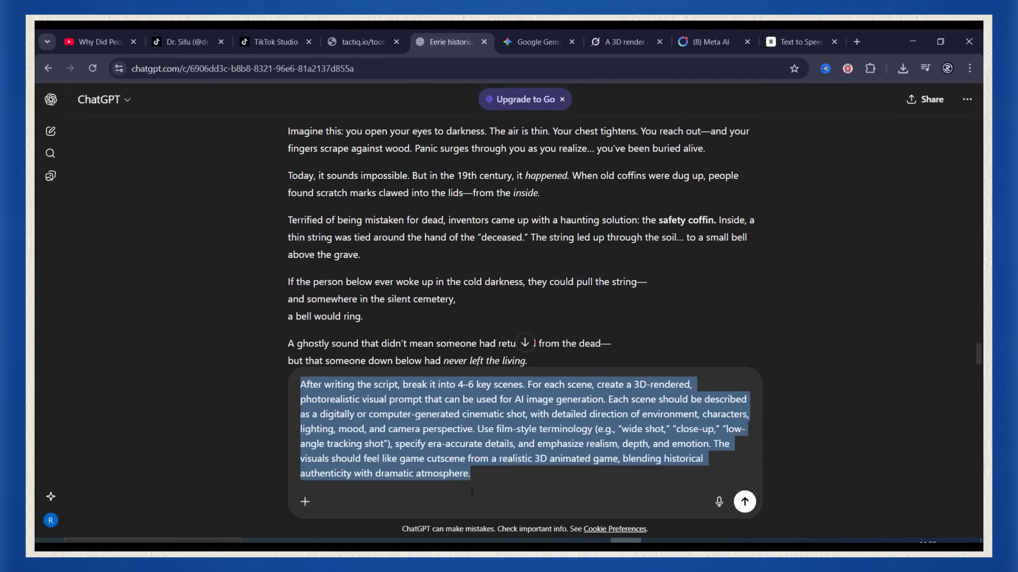
{"action": "left_click", "coordinate": [743, 501]}
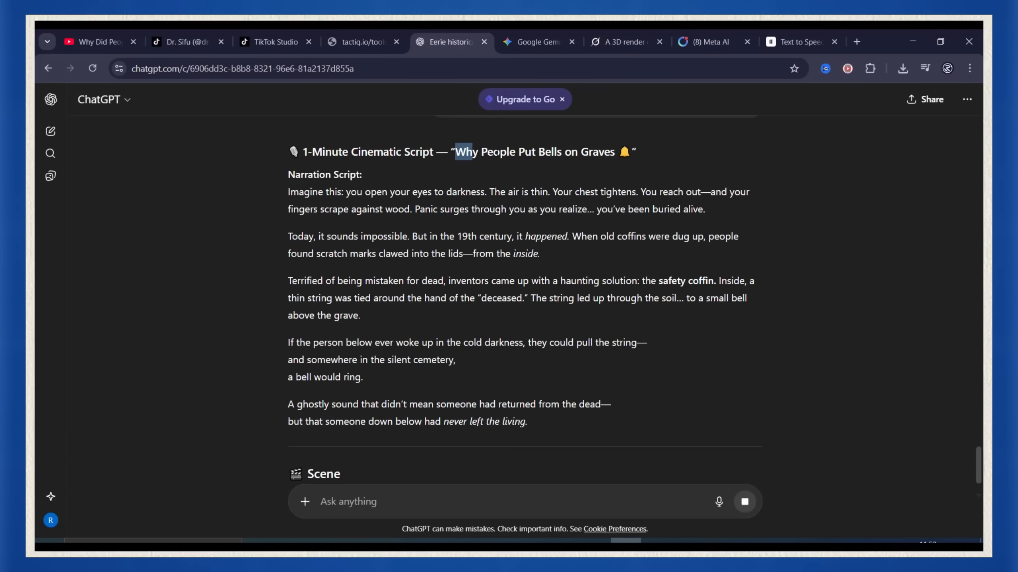
{"action": "scroll", "scroll_direction": "down", "scroll_amount": 3}
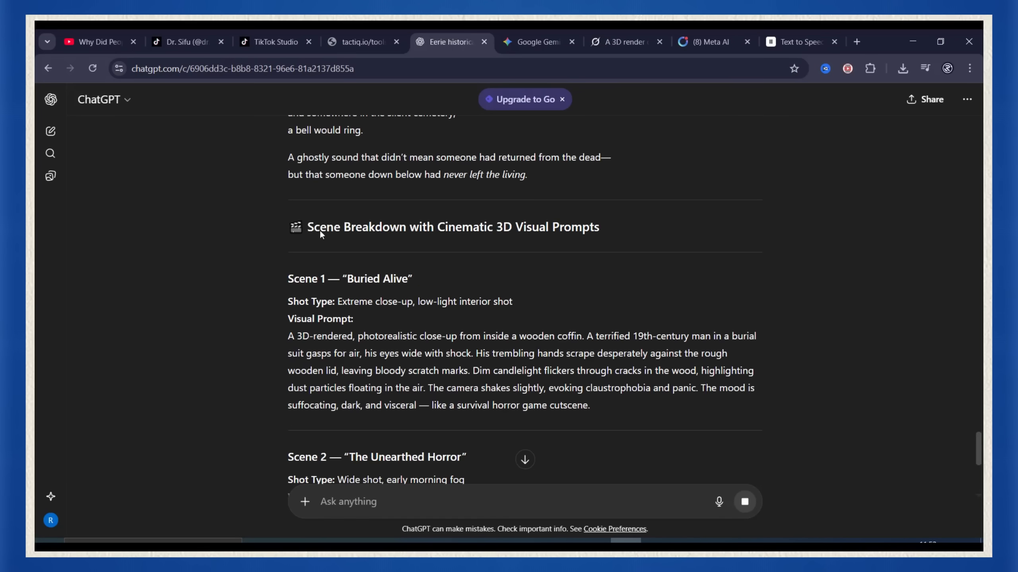
{"action": "double_click", "coordinate": [453, 227]}
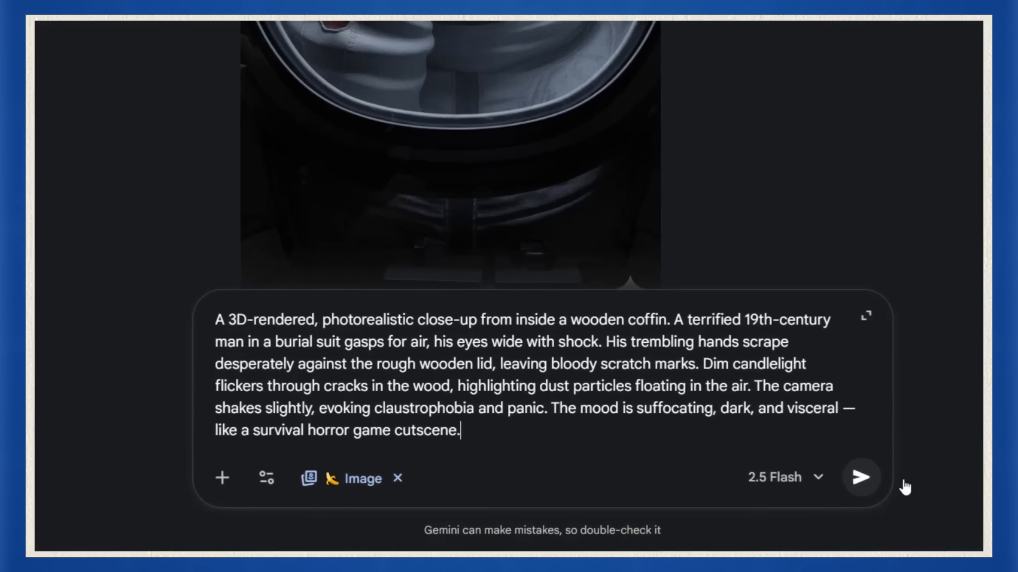
Generate the Scene 1 coffin image, then ask Gemini to redo it 'using this image style and ratio'.
{"action": "left_click", "coordinate": [862, 478]}
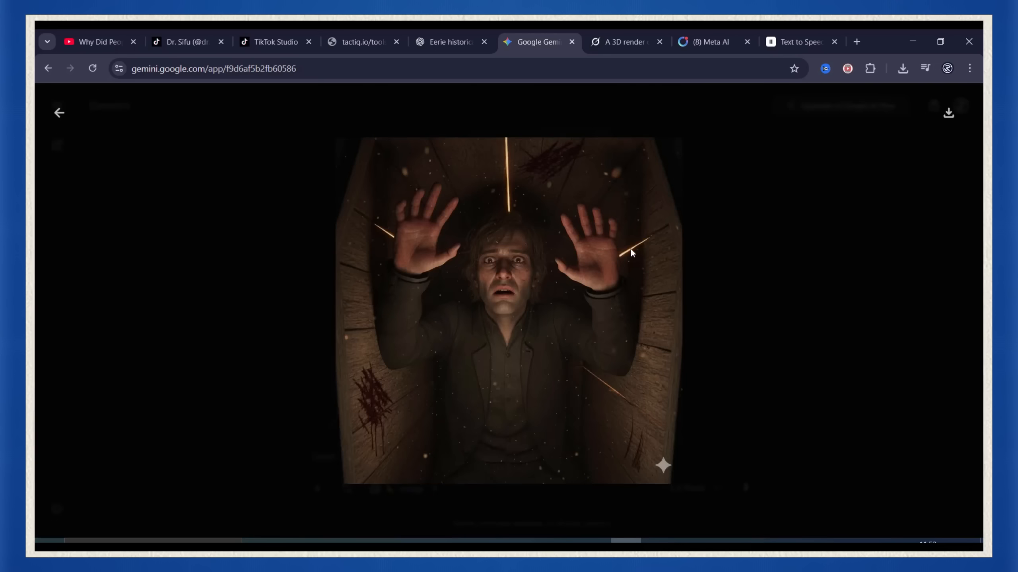
{"action": "mouse_move", "coordinate": [880, 92]}
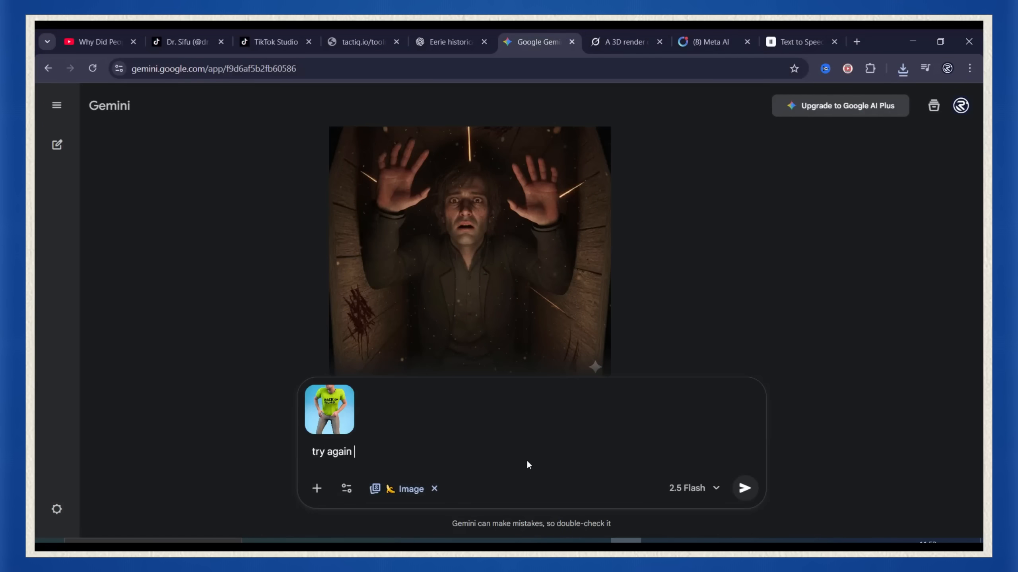
{"action": "type", "text": "using this image style and ratio"}
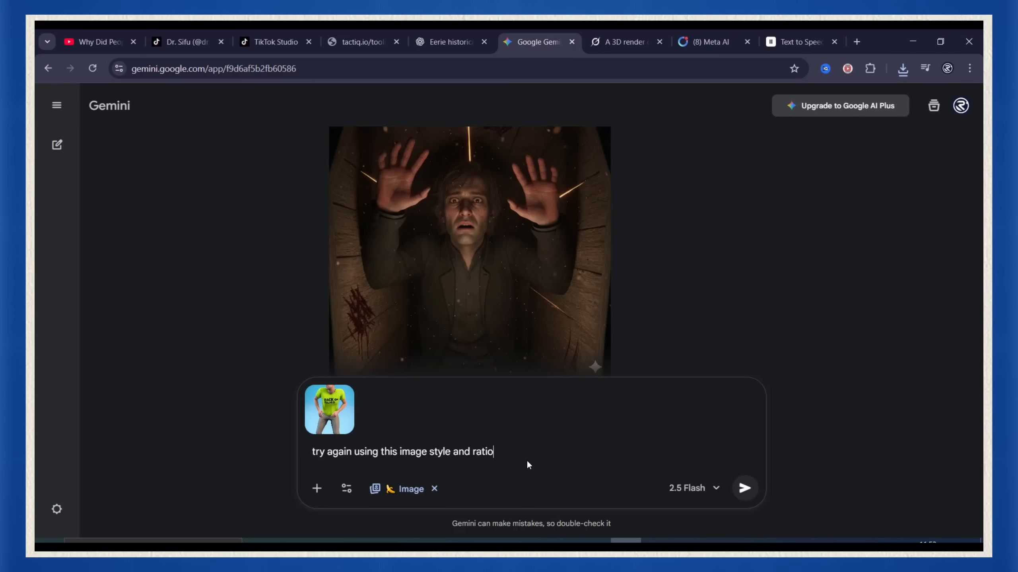
{"action": "left_click", "coordinate": [744, 489]}
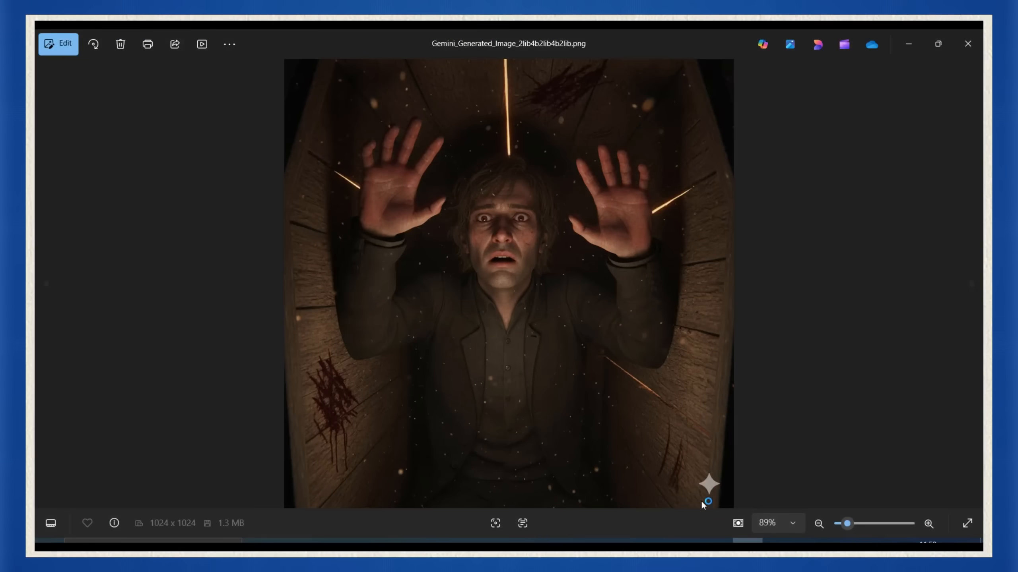
Erase the sparkle watermark from the coffin image's bottom-right corner in Photos.
{"action": "left_click", "coordinate": [58, 43]}
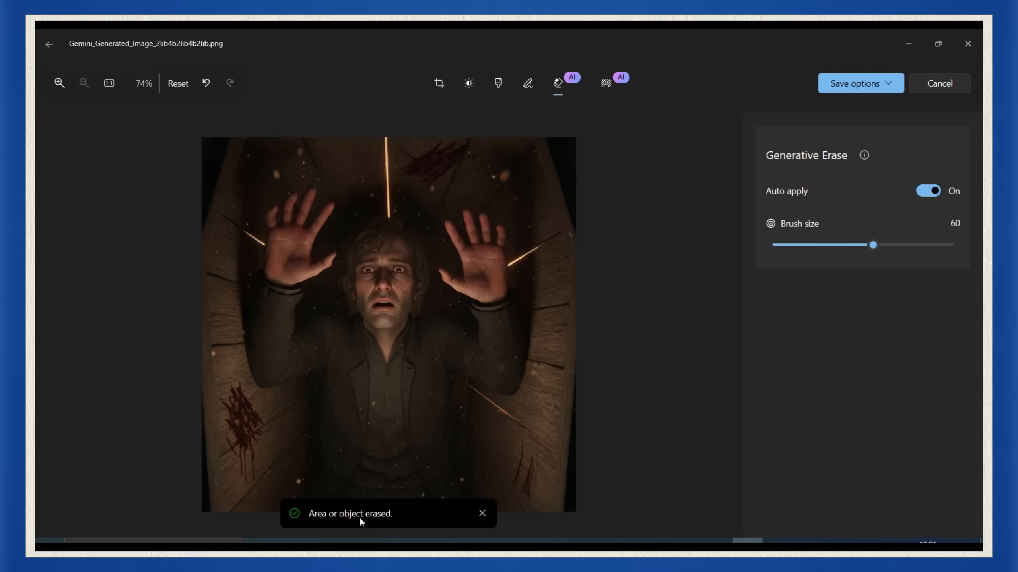
{"action": "left_click", "coordinate": [438, 84]}
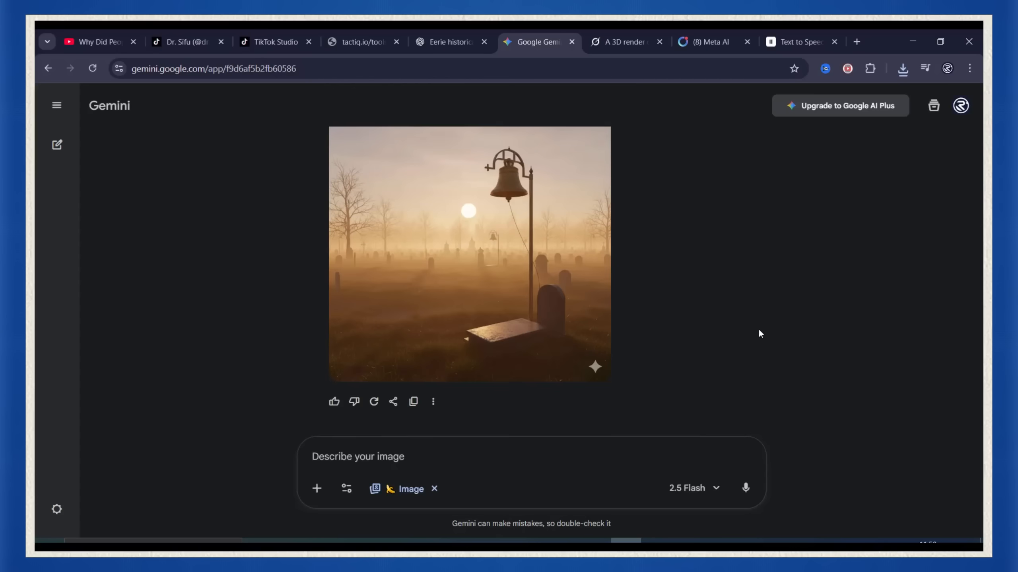
Send the foggy cemetery bell-post prompt to Gemini in Image mode and view the result.
{"action": "left_click", "coordinate": [797, 41]}
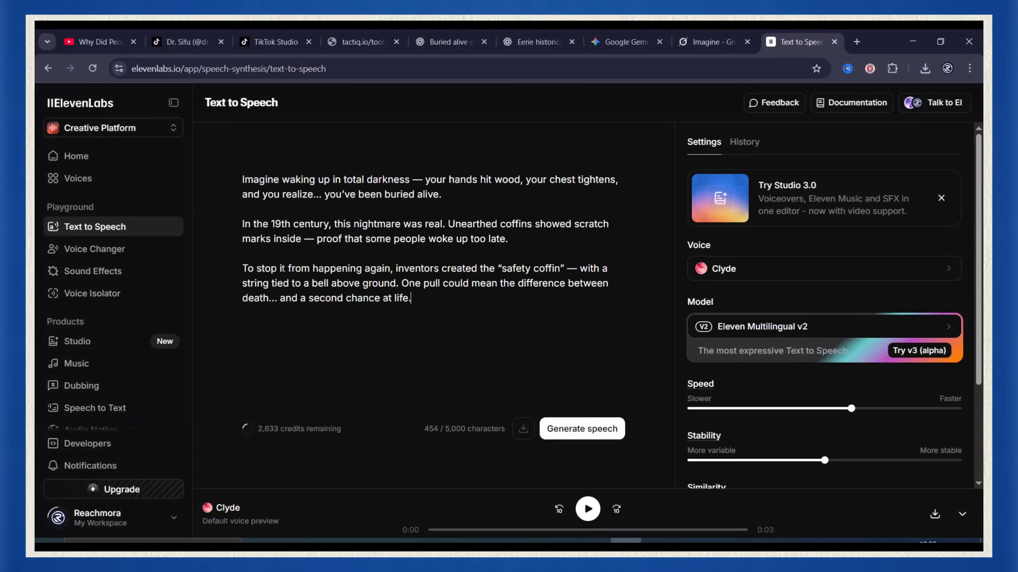
Keep the Clyde voice, generate the safety-coffin narration, then play and pause it.
{"action": "left_click", "coordinate": [823, 268]}
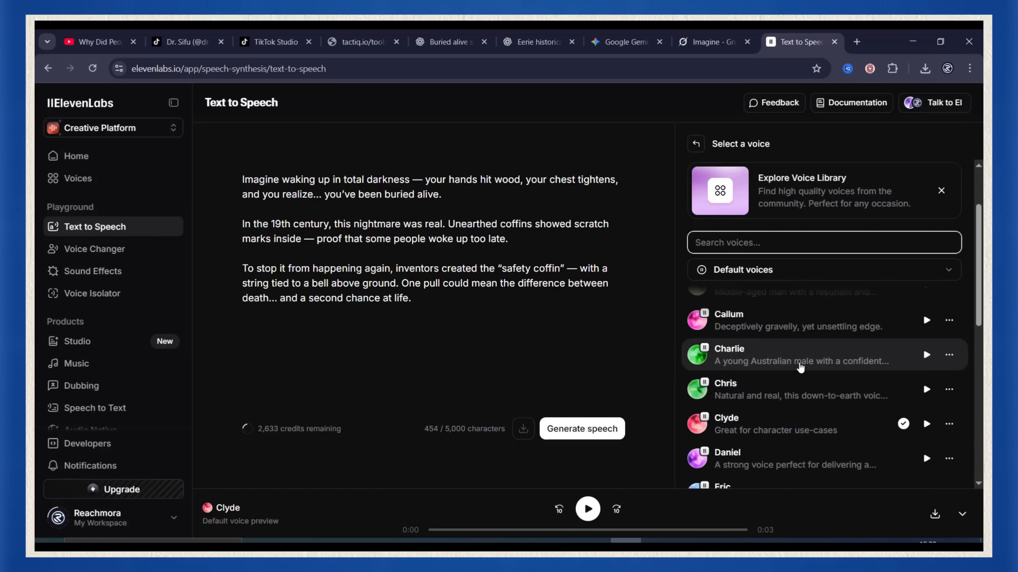
{"action": "left_click", "coordinate": [695, 144]}
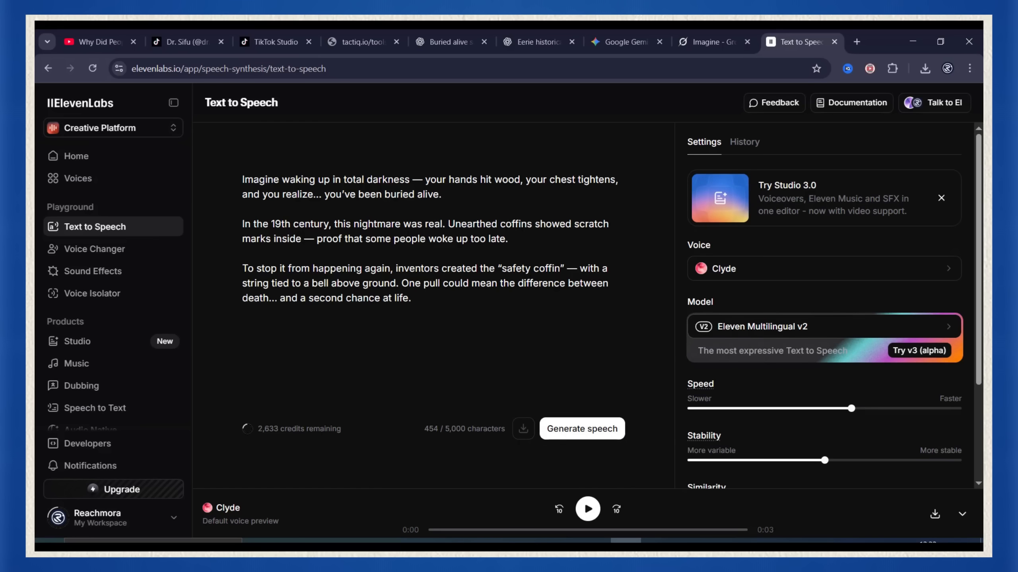
{"action": "left_click", "coordinate": [582, 428]}
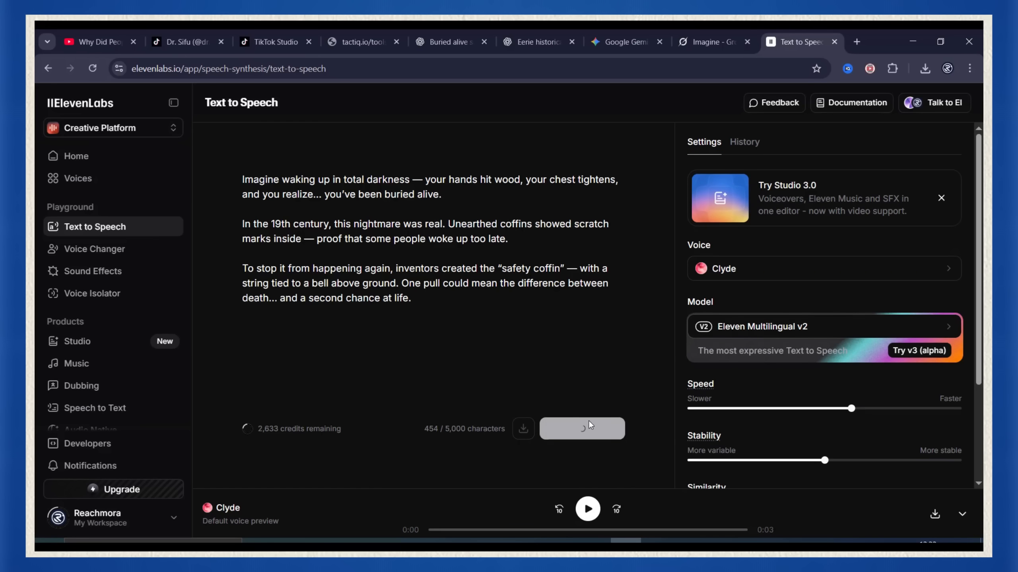
{"action": "left_click", "coordinate": [580, 428]}
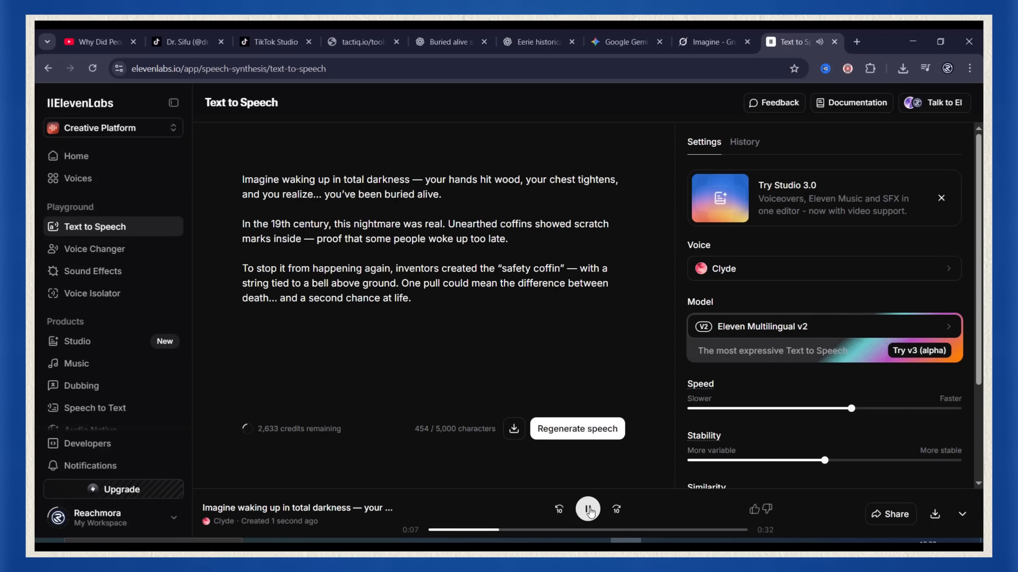
{"action": "left_click", "coordinate": [586, 508]}
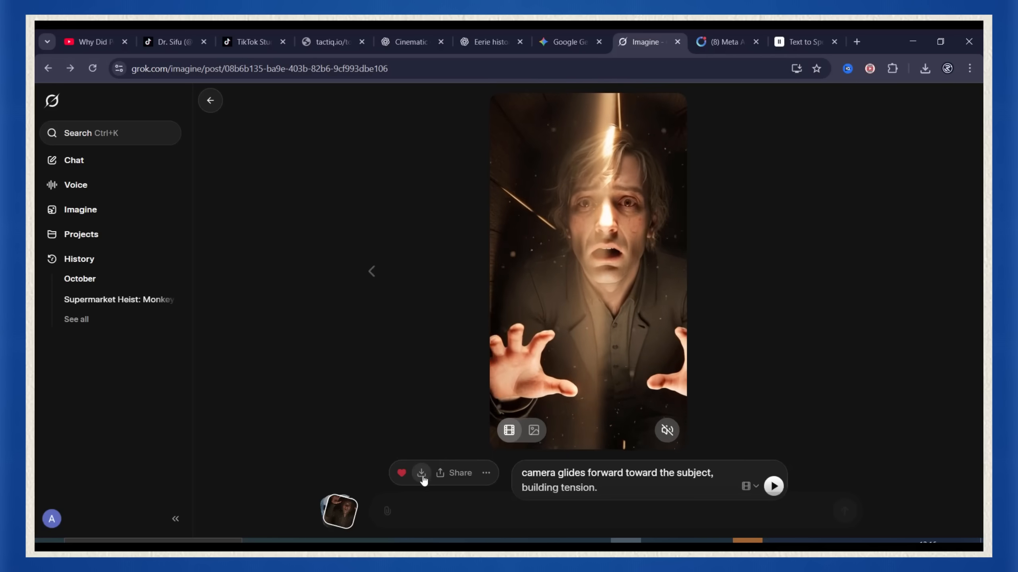
Download the Grok animated clip of the terrified man under streaming light.
{"action": "left_click", "coordinate": [210, 100]}
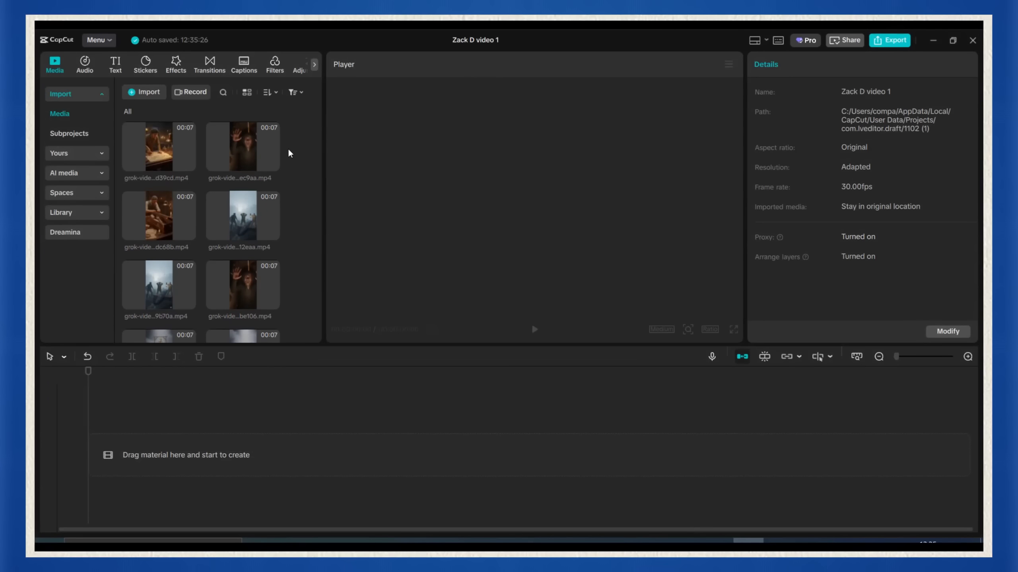
Apply the Mix transition to every cut, then switch the browser to image creation.
{"action": "scroll", "scroll_direction": "down", "scroll_amount": 3}
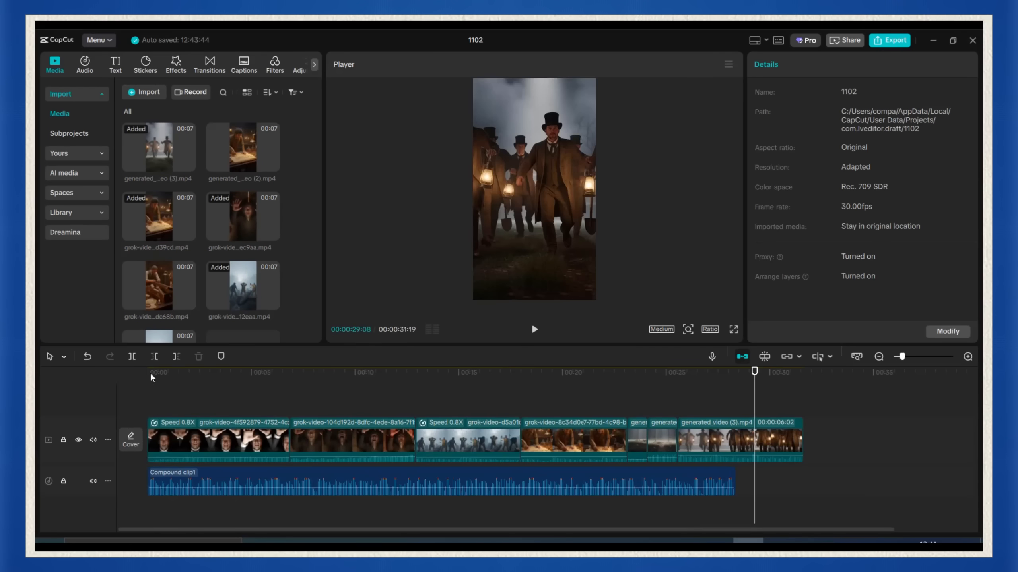
{"action": "left_click", "coordinate": [209, 64]}
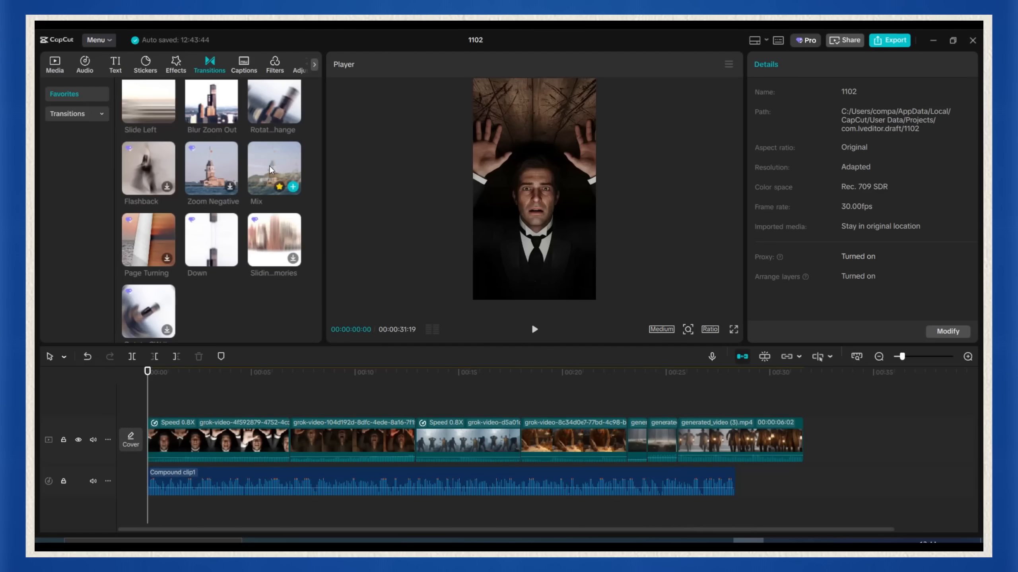
{"action": "left_click", "coordinate": [421, 448]}
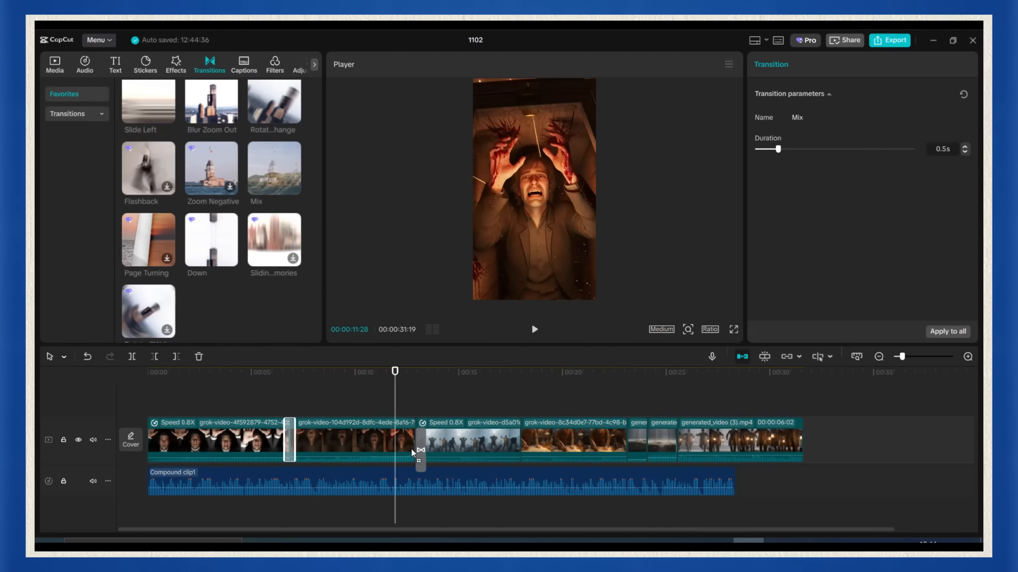
{"action": "left_click", "coordinate": [54, 64]}
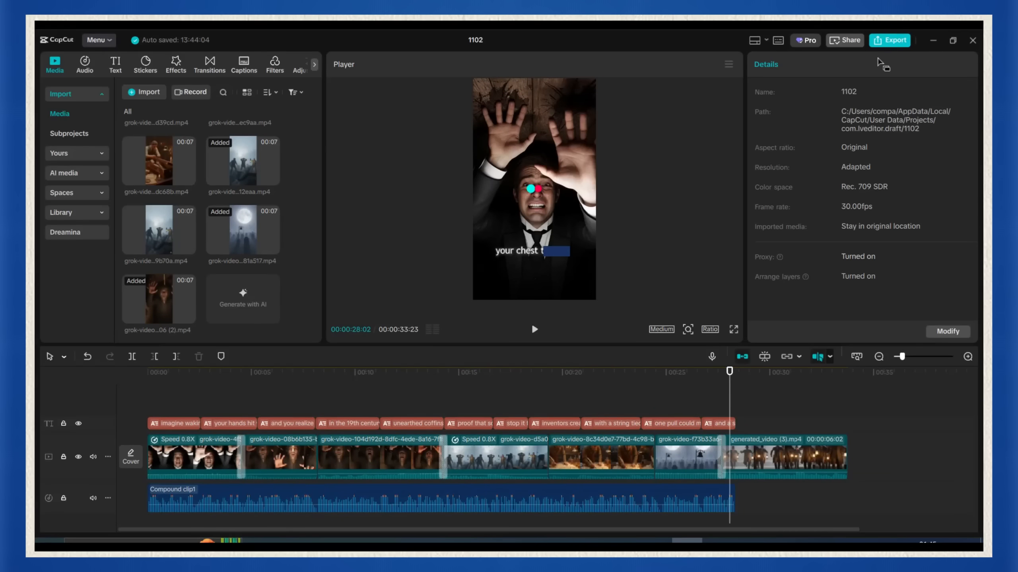
{"action": "left_click", "coordinate": [892, 41]}
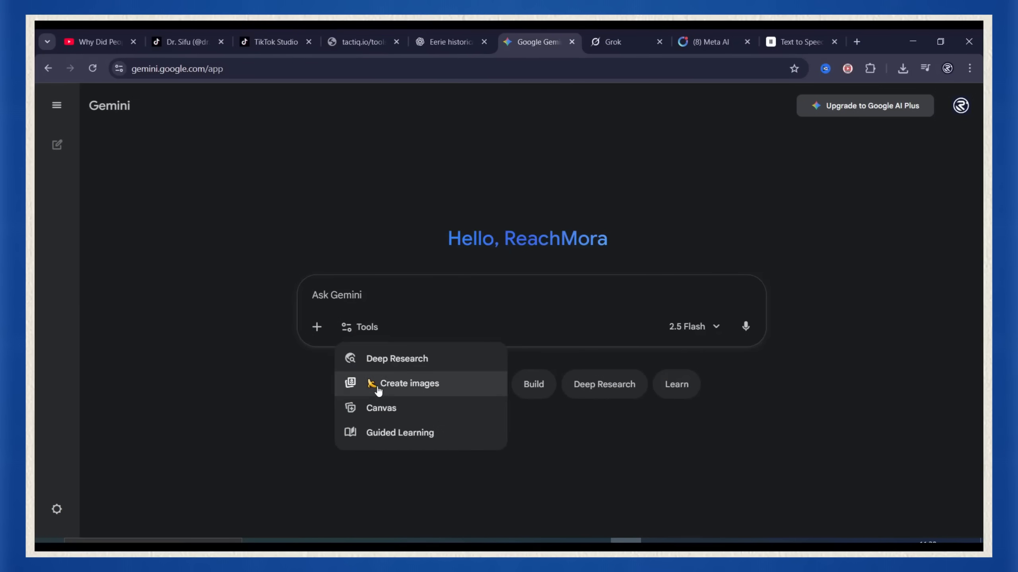
{"action": "left_click", "coordinate": [801, 41]}
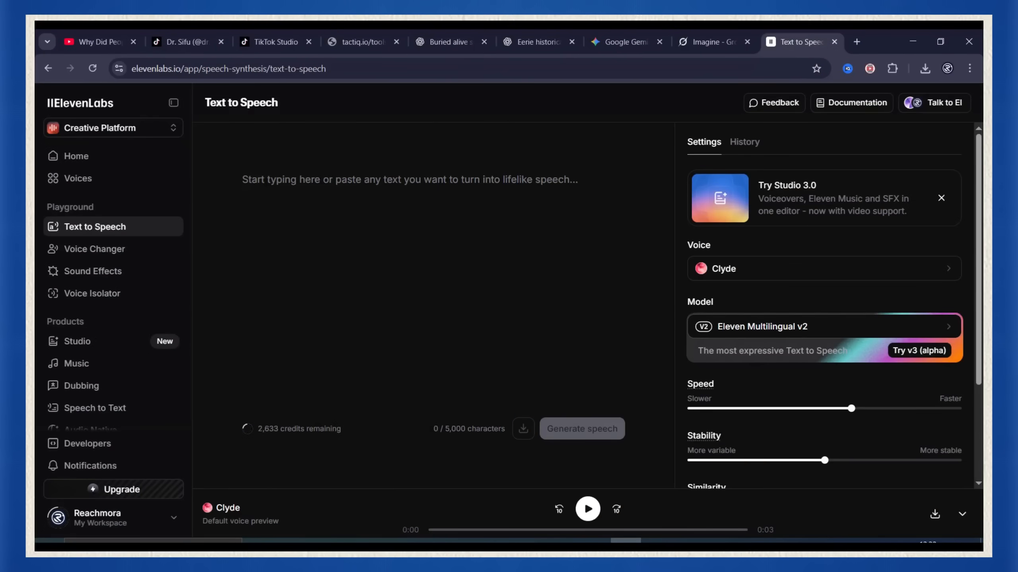